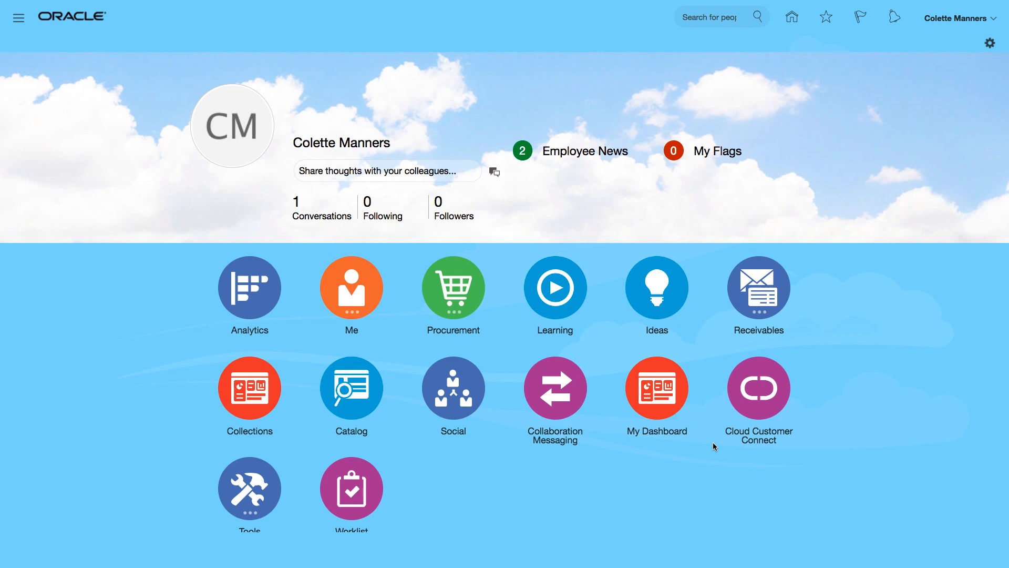
{"action": "mouse_move", "coordinate": [758, 296]}
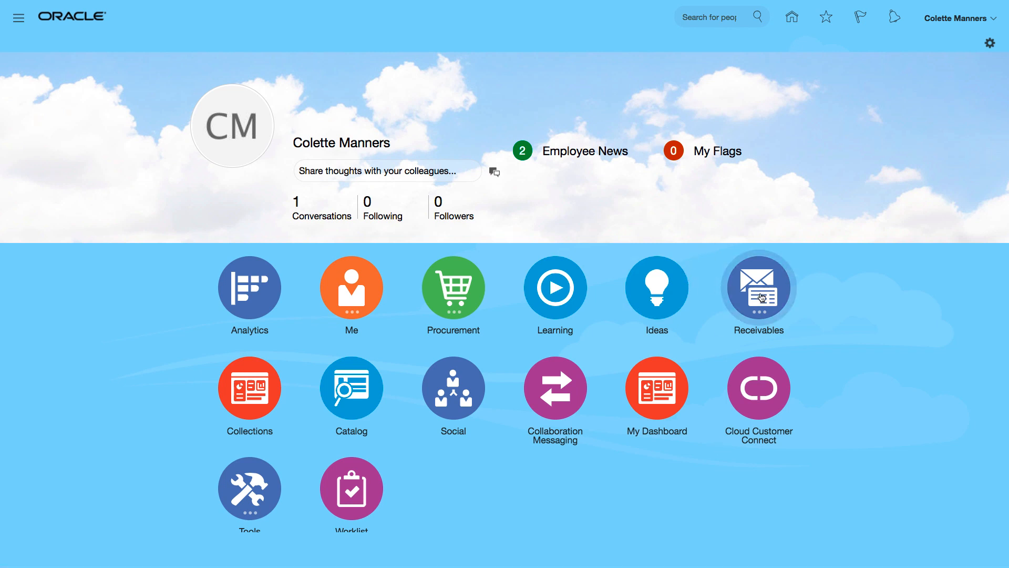
Go to Receivables > Billing and select incomplete invoice 28773 for Computer Service and Rentals, 16,000 USD.
{"action": "left_click", "coordinate": [758, 287]}
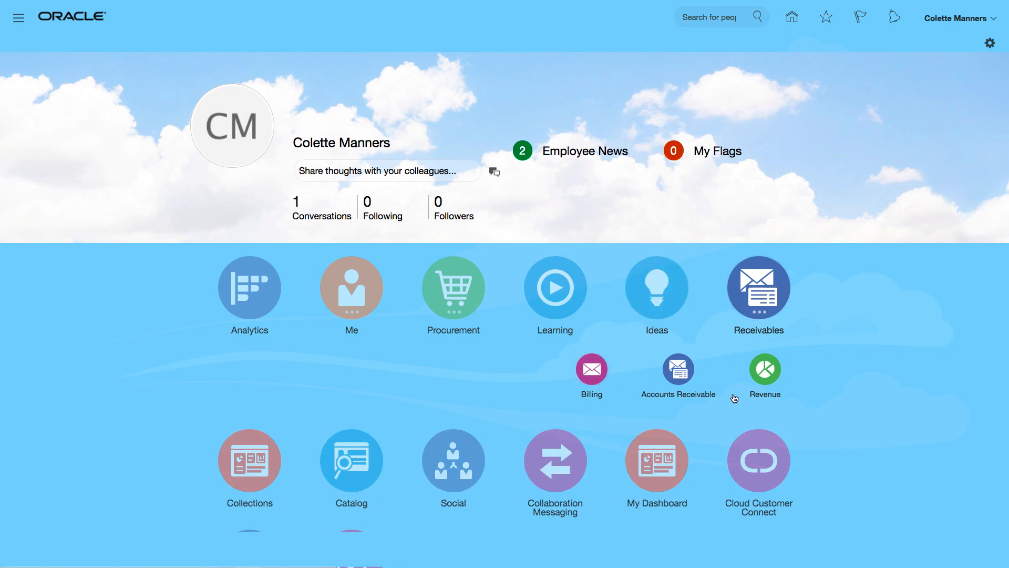
{"action": "left_click", "coordinate": [591, 369]}
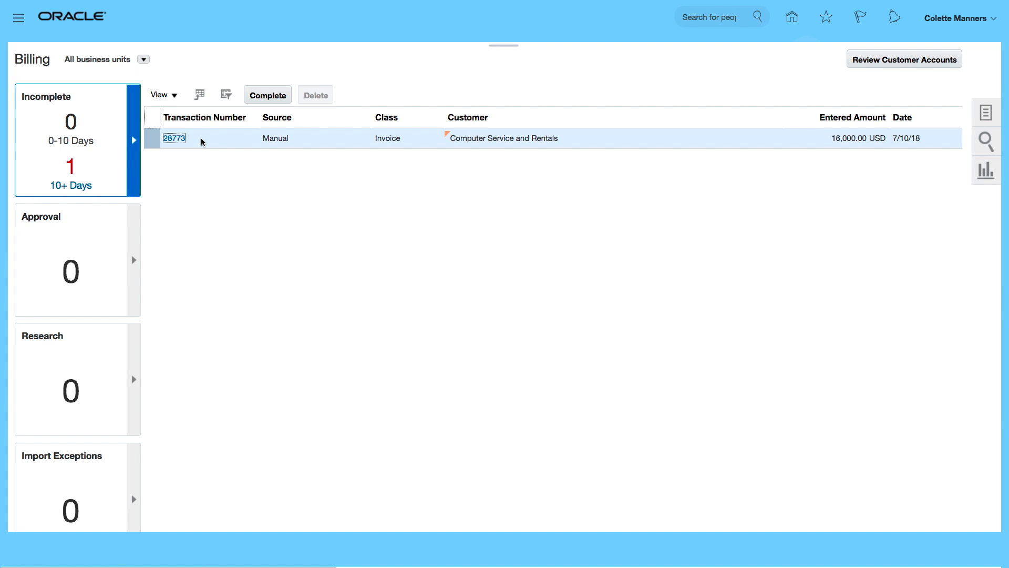
{"action": "left_click", "coordinate": [174, 138]}
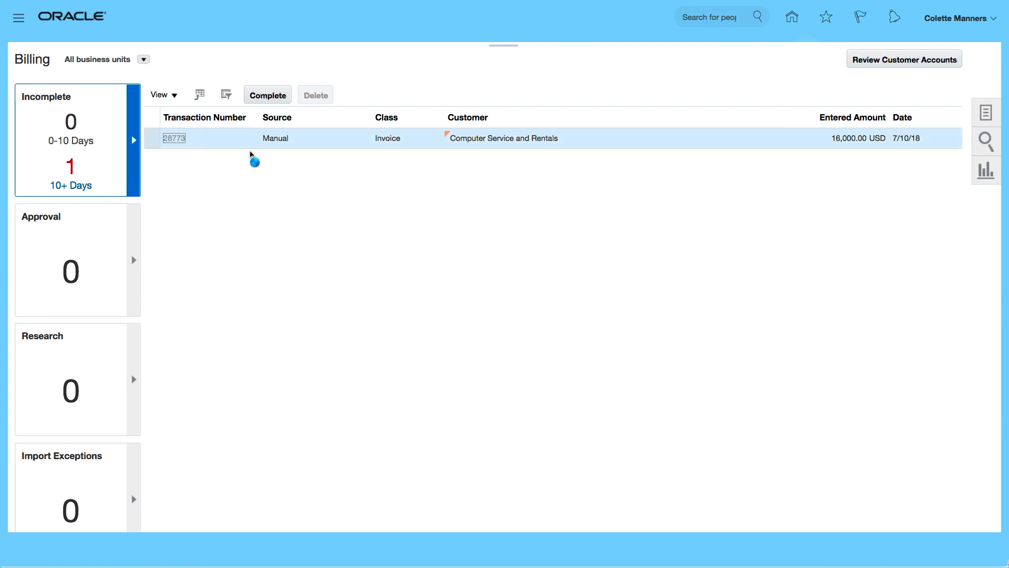
Review invoice 28773's receivable and revenue distributions, saving the transaction first when prompted.
{"action": "left_click", "coordinate": [174, 138]}
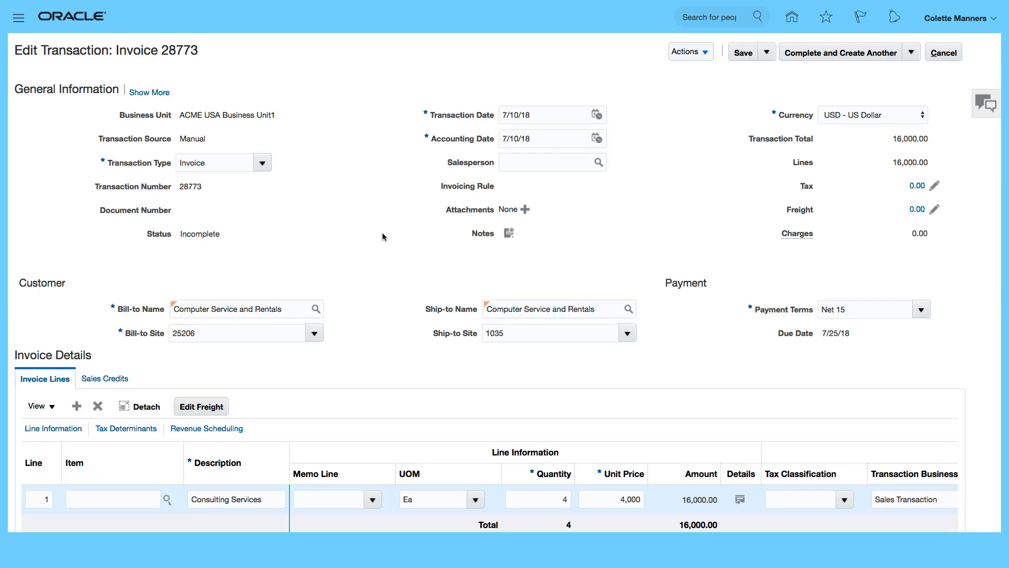
{"action": "mouse_move", "coordinate": [601, 266]}
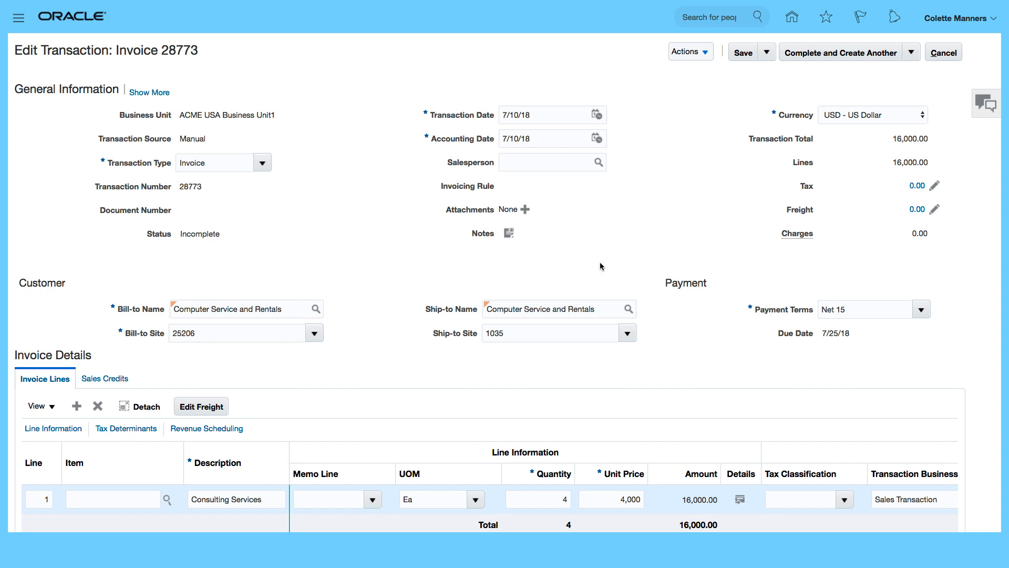
{"action": "mouse_move", "coordinate": [798, 99]}
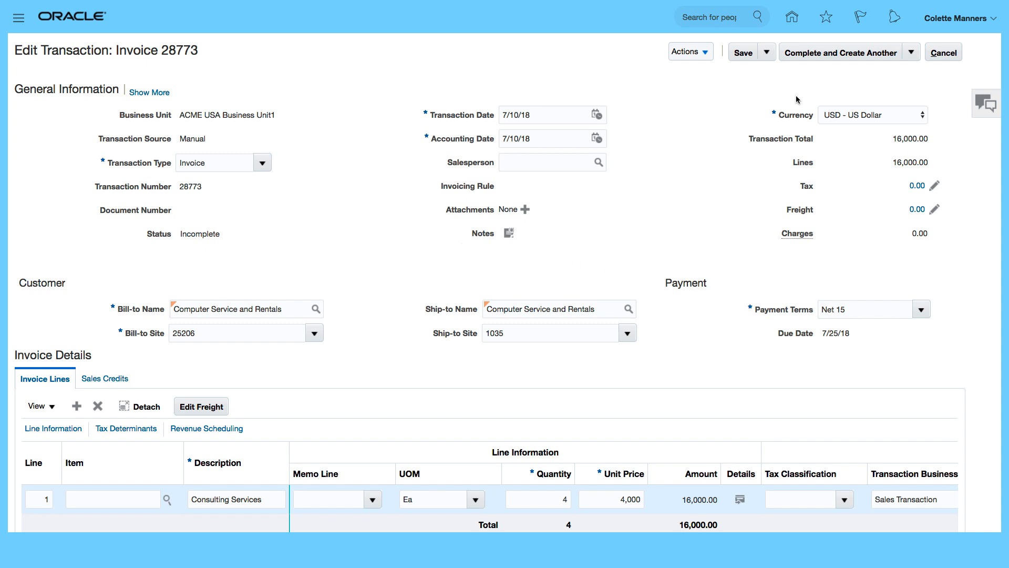
{"action": "mouse_move", "coordinate": [826, 188]}
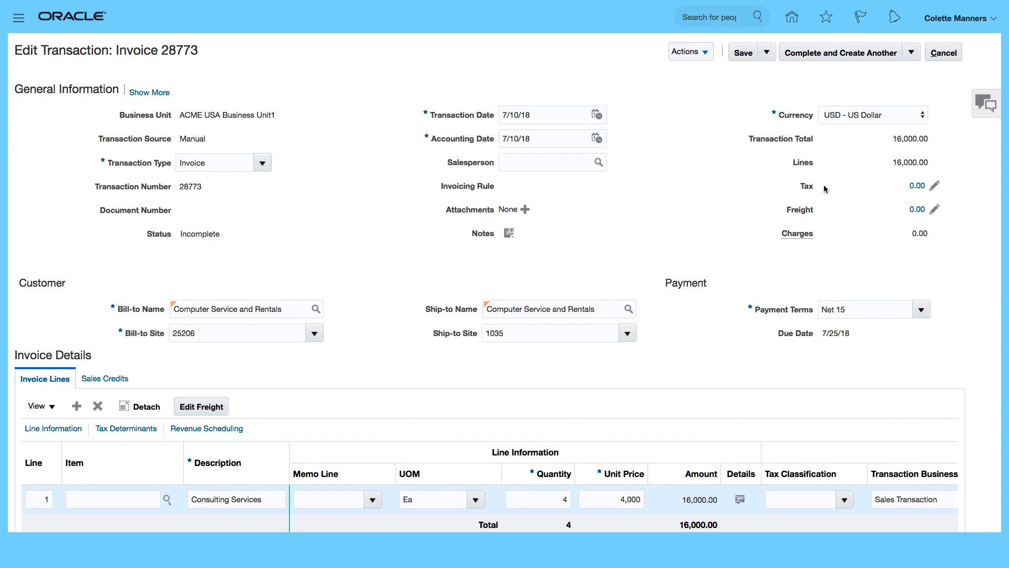
{"action": "mouse_move", "coordinate": [905, 197]}
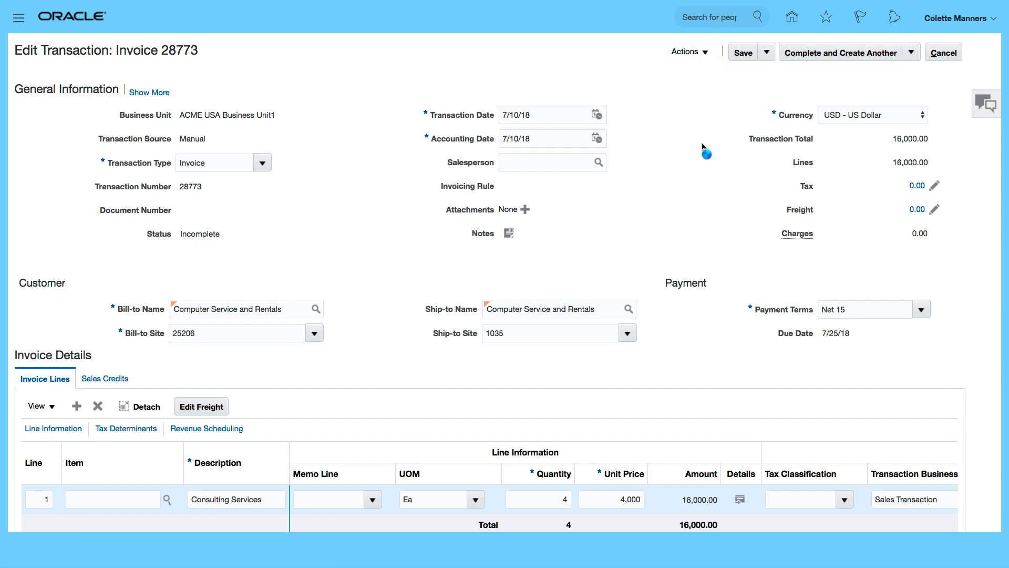
{"action": "left_click", "coordinate": [739, 499]}
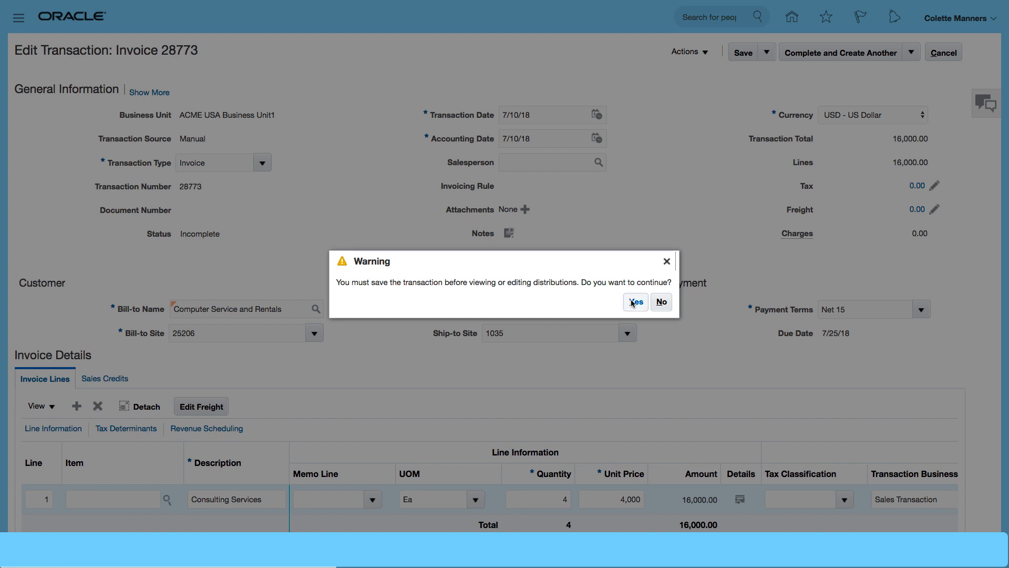
{"action": "left_click", "coordinate": [635, 302]}
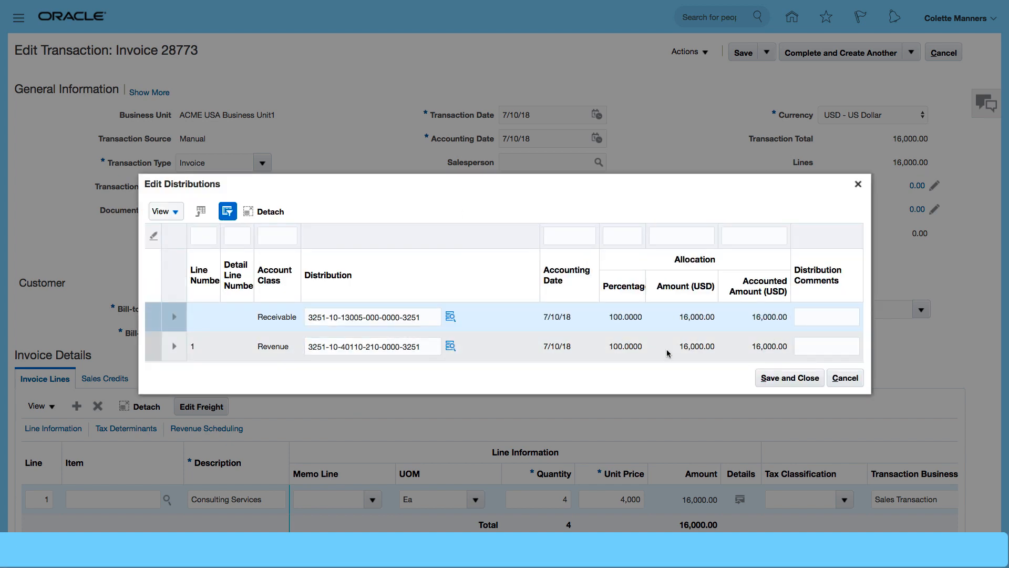
{"action": "left_click", "coordinate": [789, 378]}
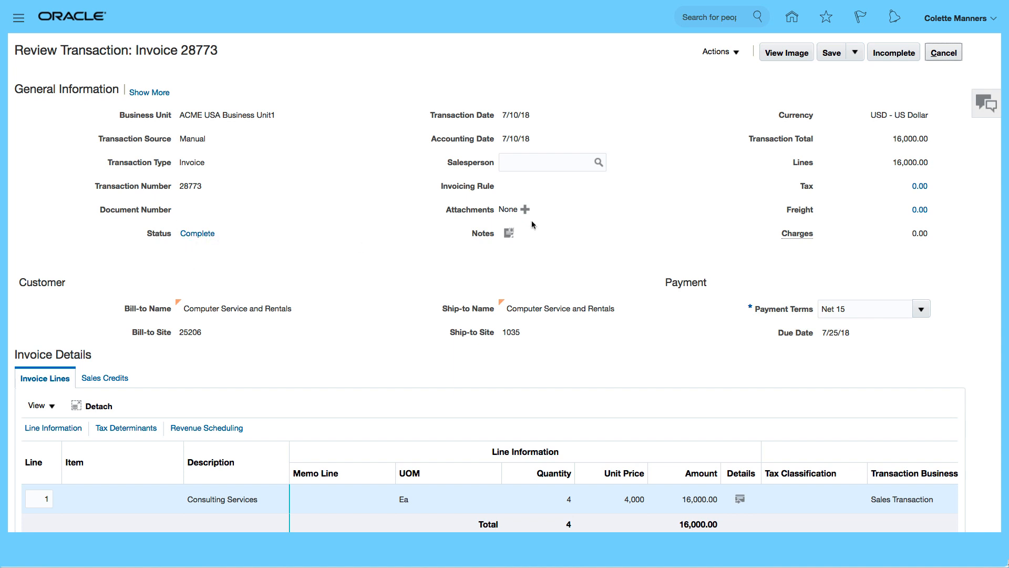
{"action": "left_click", "coordinate": [786, 52]}
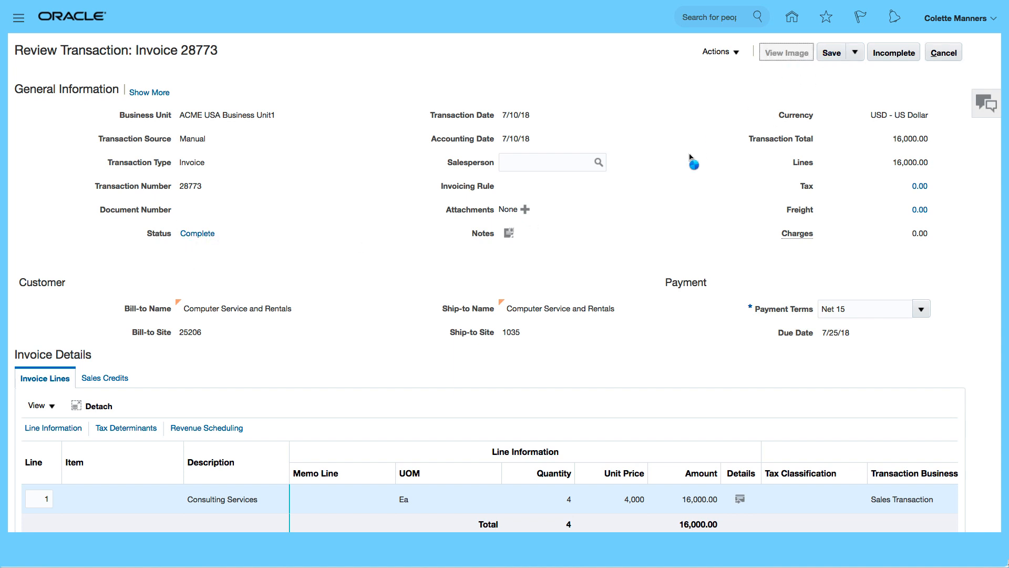
{"action": "mouse_move", "coordinate": [691, 228]}
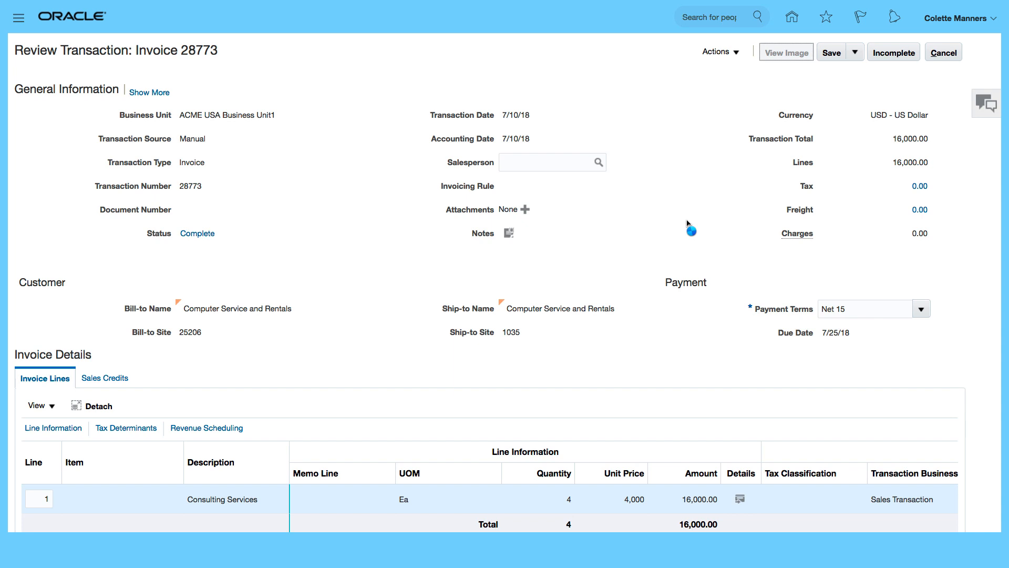
{"action": "left_click", "coordinate": [787, 53]}
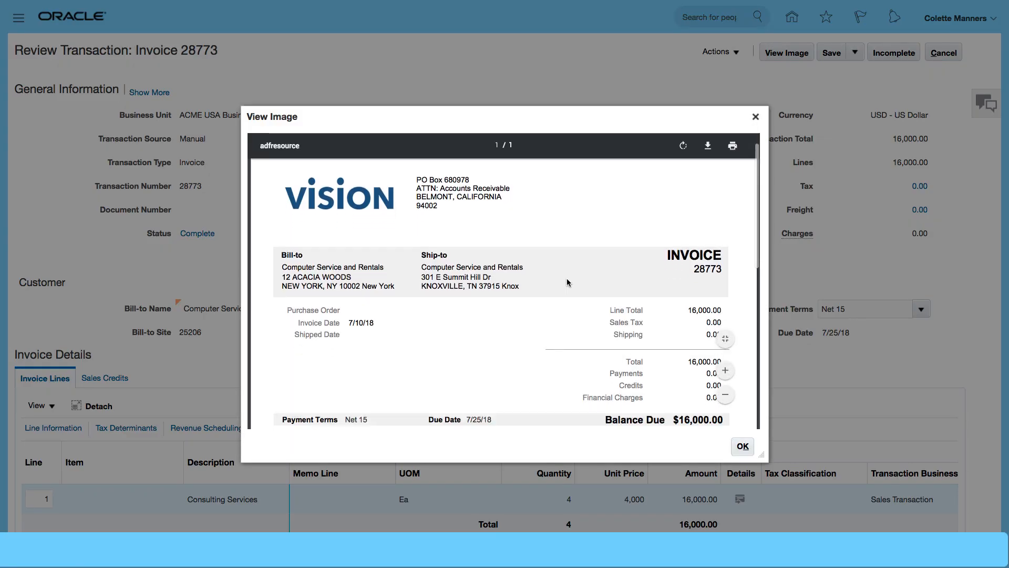
{"action": "scroll", "scroll_direction": "down", "scroll_amount": 3}
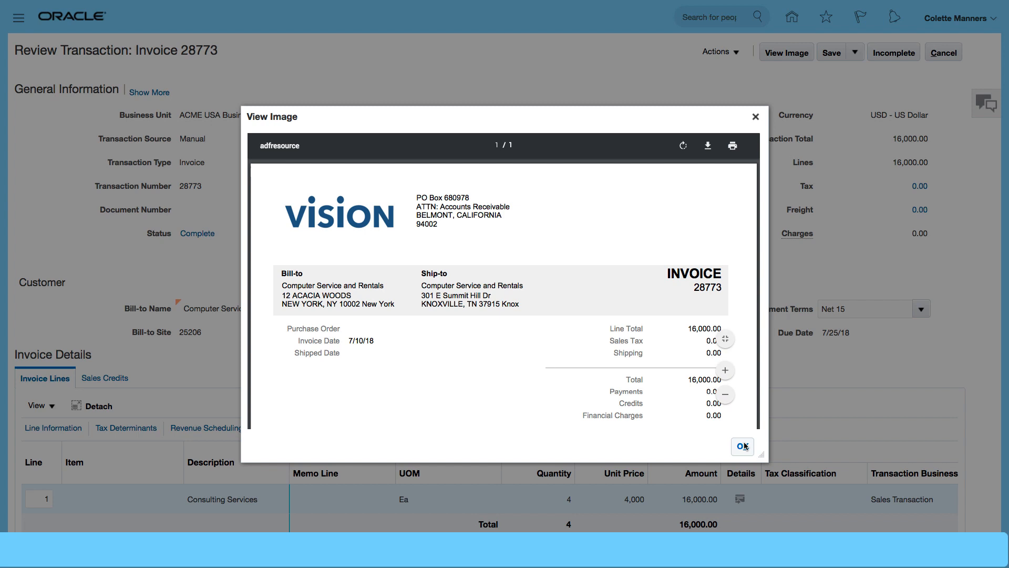
{"action": "left_click", "coordinate": [741, 445]}
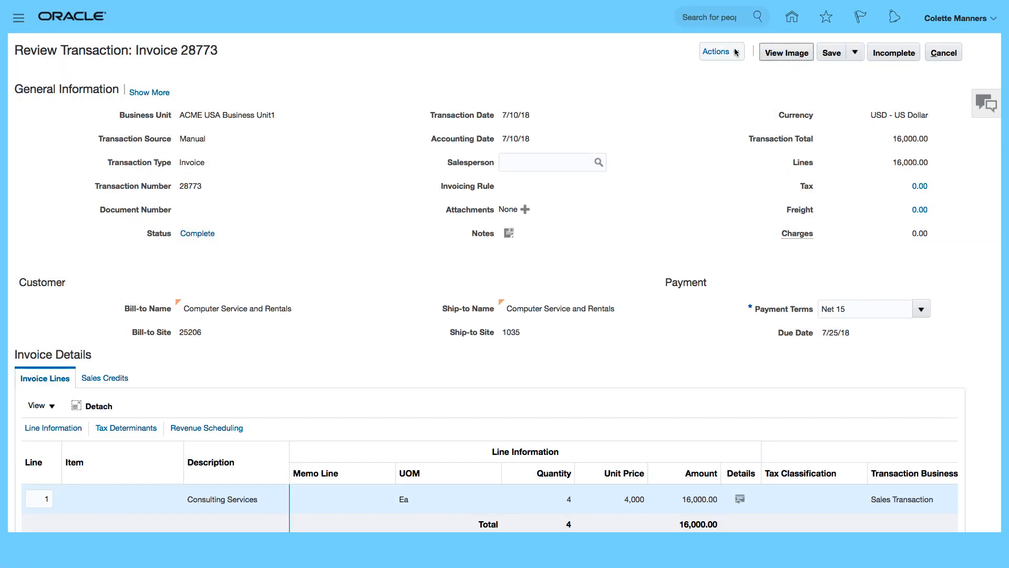
Review the completed invoice's distributions again via Actions, then save and close them.
{"action": "left_click", "coordinate": [719, 51]}
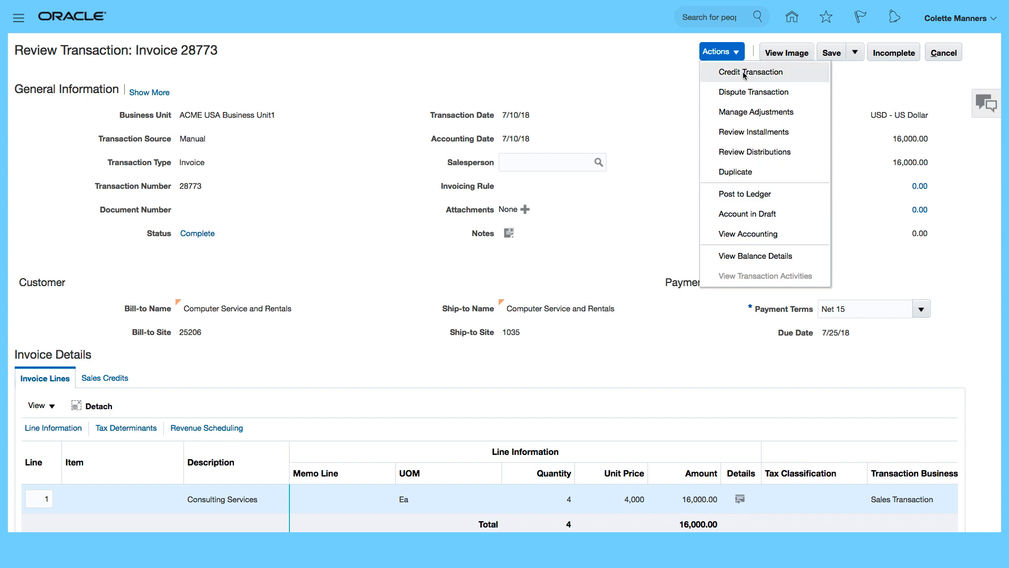
{"action": "mouse_move", "coordinate": [759, 171]}
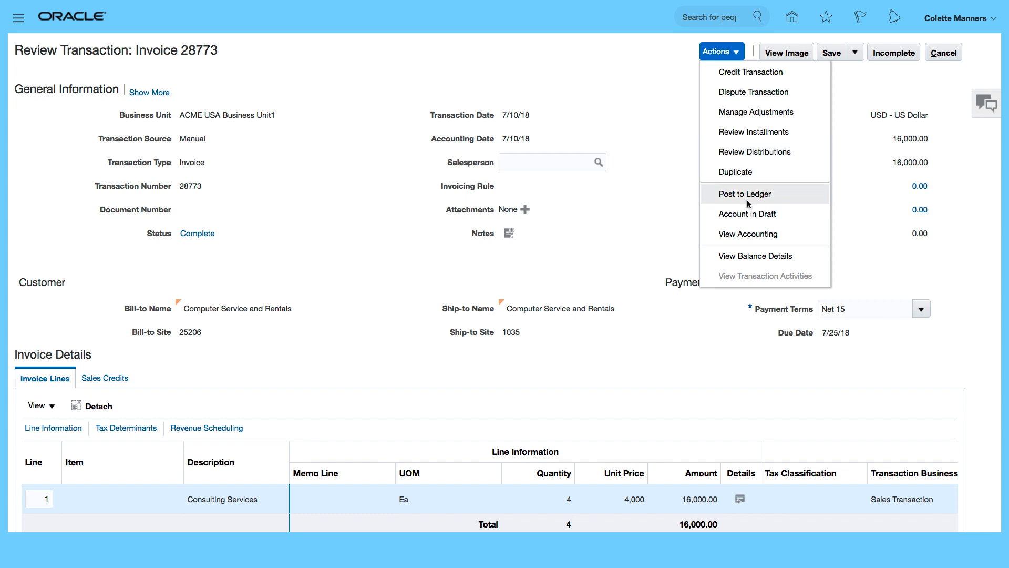
{"action": "mouse_move", "coordinate": [751, 151]}
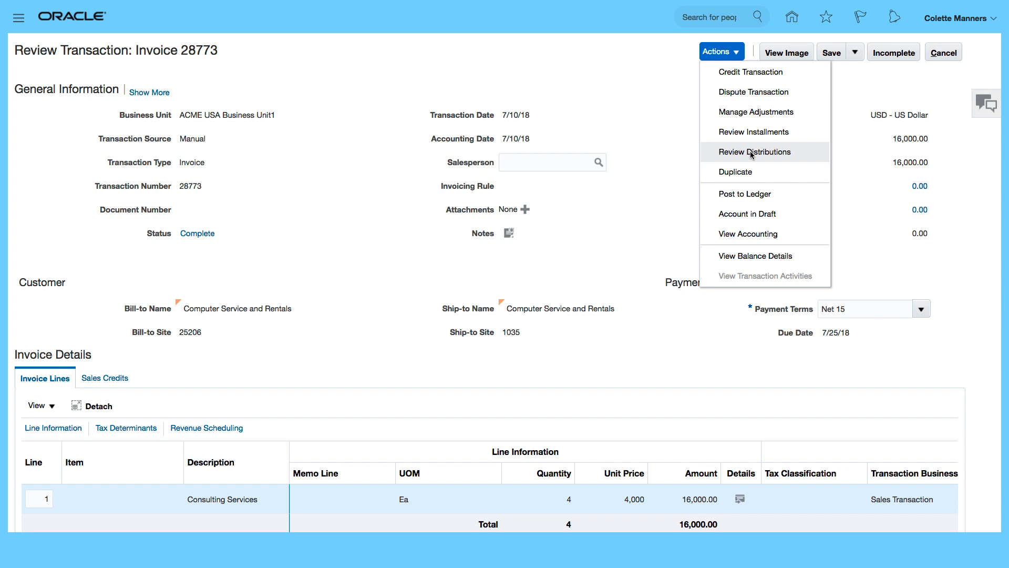
{"action": "left_click", "coordinate": [753, 151]}
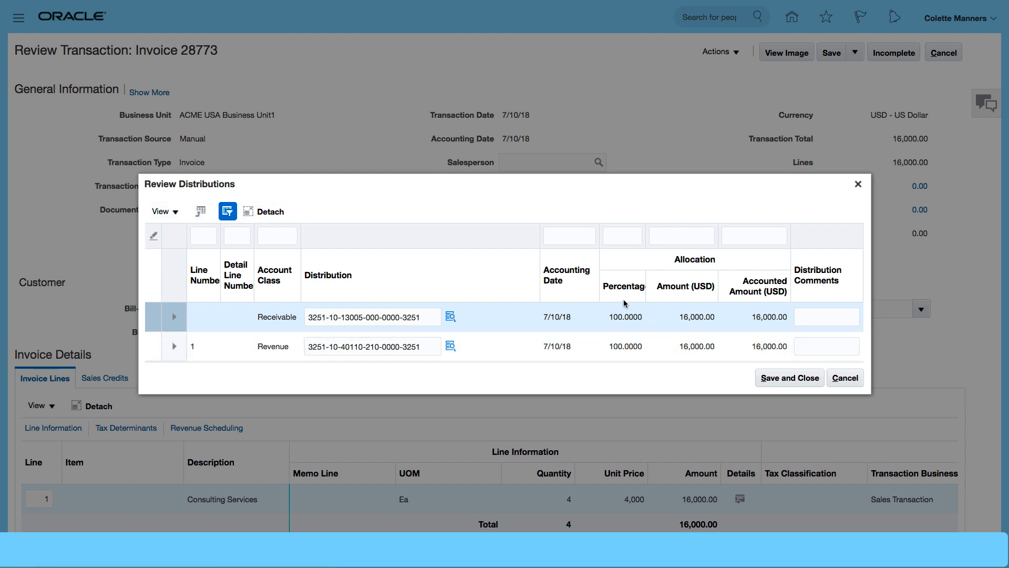
{"action": "left_click", "coordinate": [790, 377]}
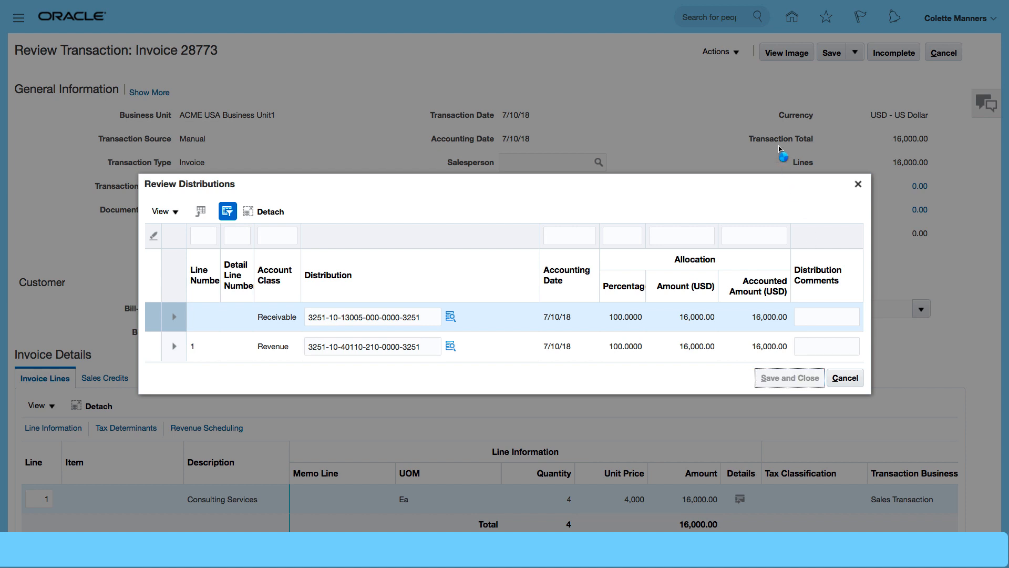
{"action": "left_click", "coordinate": [720, 51]}
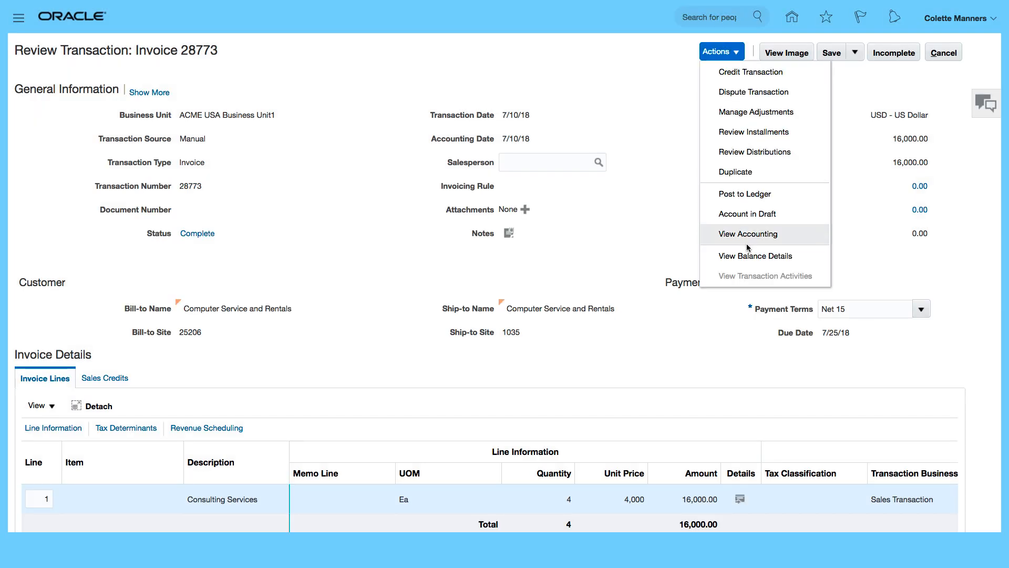
{"action": "mouse_move", "coordinate": [746, 193]}
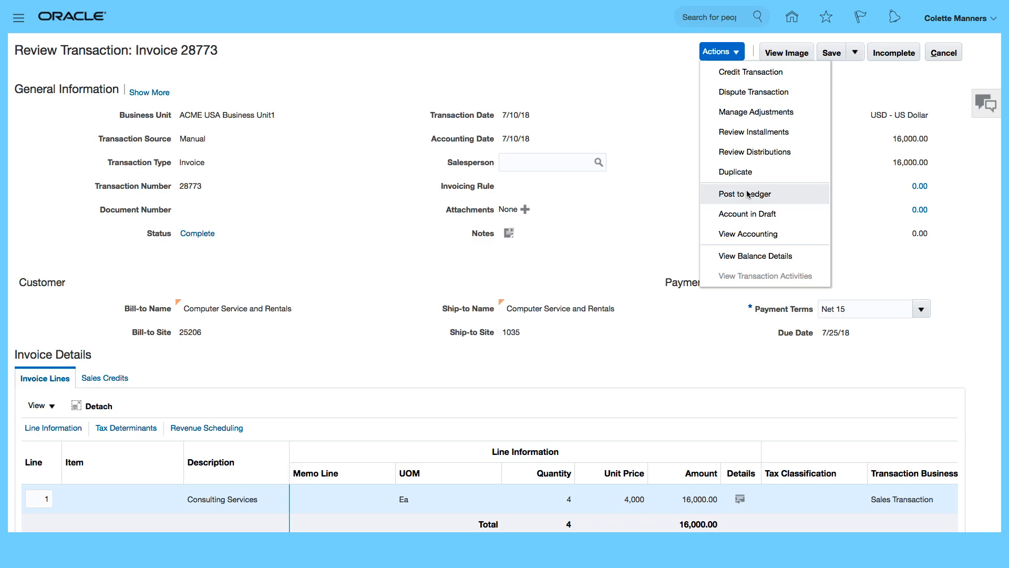
Post invoice 28773 to the ledger and view its accounting as T-accounts: debit Receivable 16,000, credit Revenue 16,000.
{"action": "left_click", "coordinate": [746, 194]}
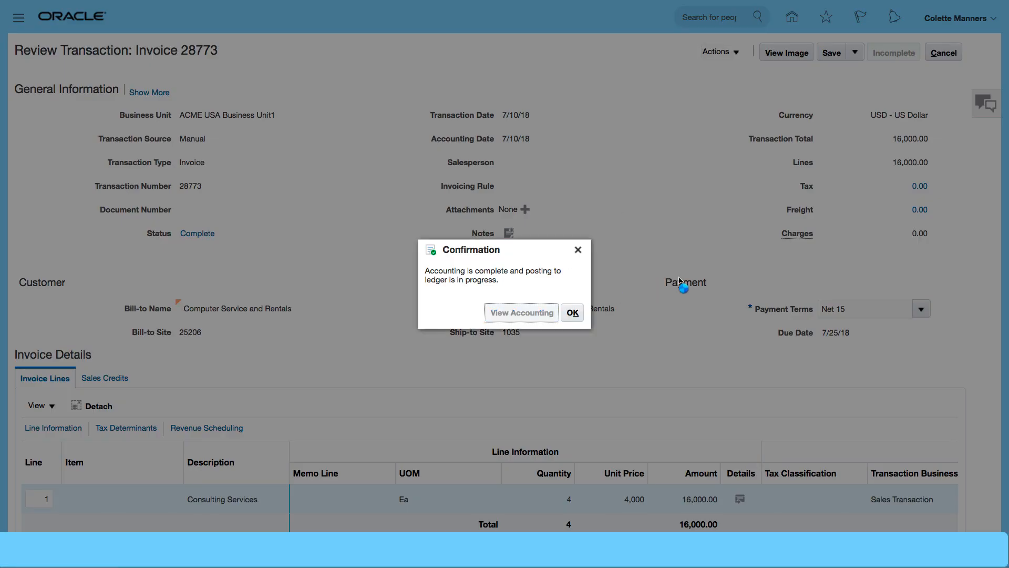
{"action": "left_click", "coordinate": [522, 313]}
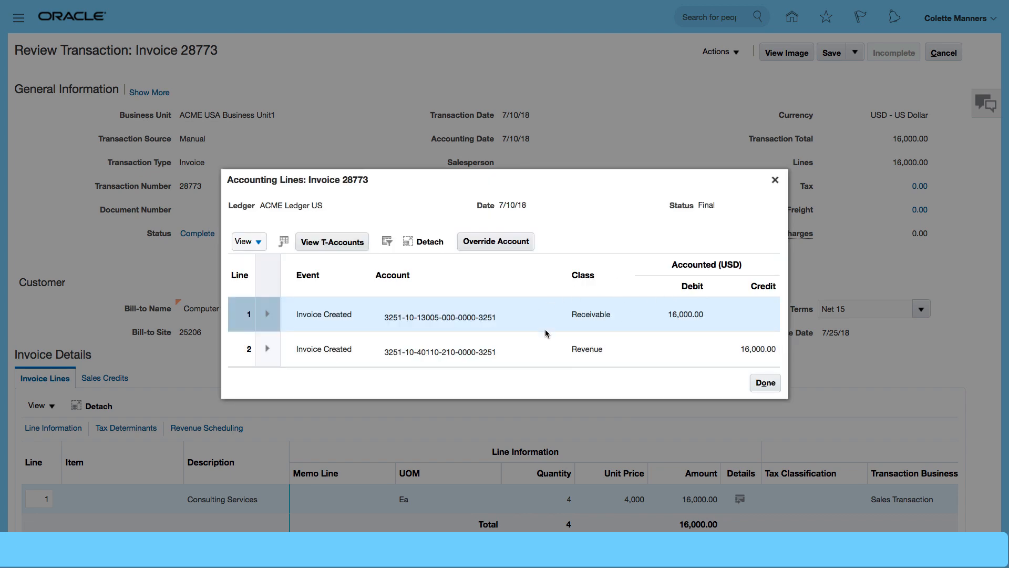
{"action": "left_click", "coordinate": [440, 349]}
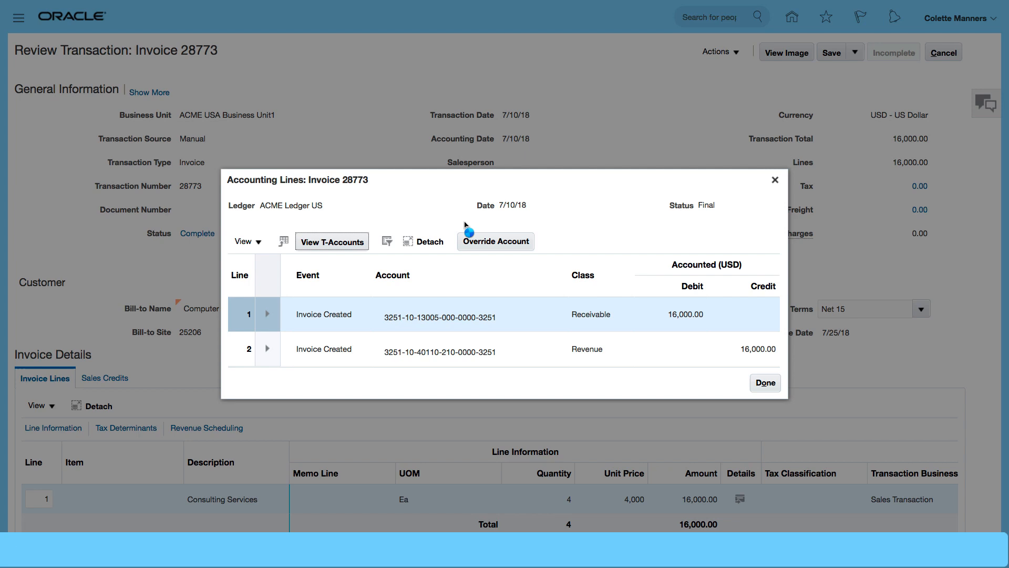
{"action": "left_click", "coordinate": [331, 242]}
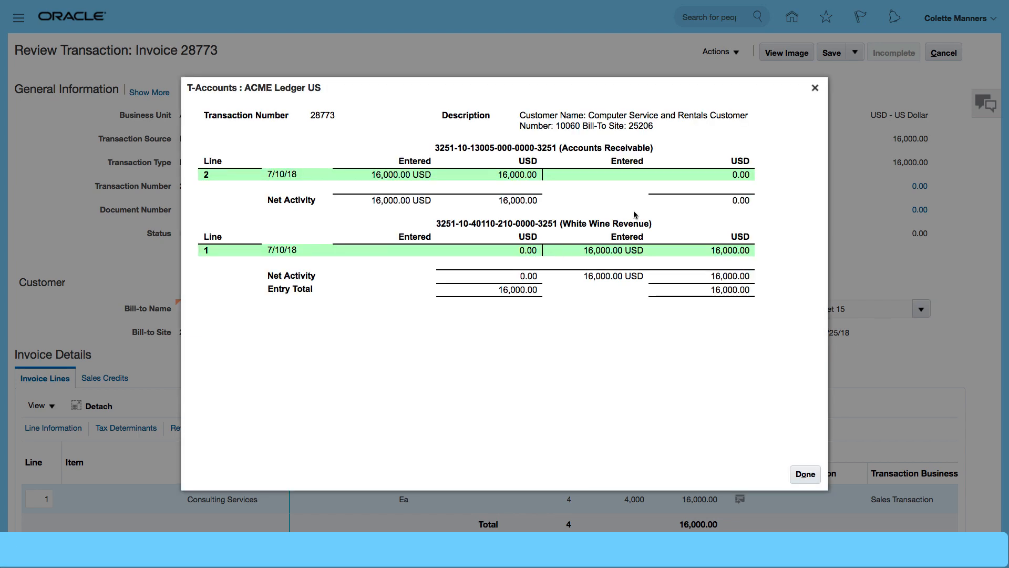
{"action": "mouse_move", "coordinate": [800, 465]}
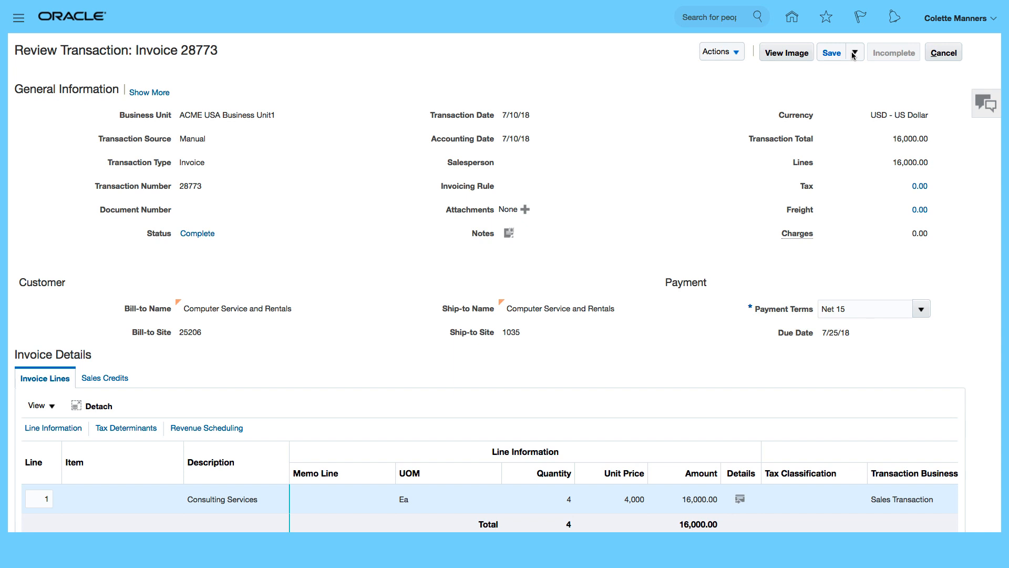
Save and close the completed, posted invoice 28773.
{"action": "left_click", "coordinate": [856, 52]}
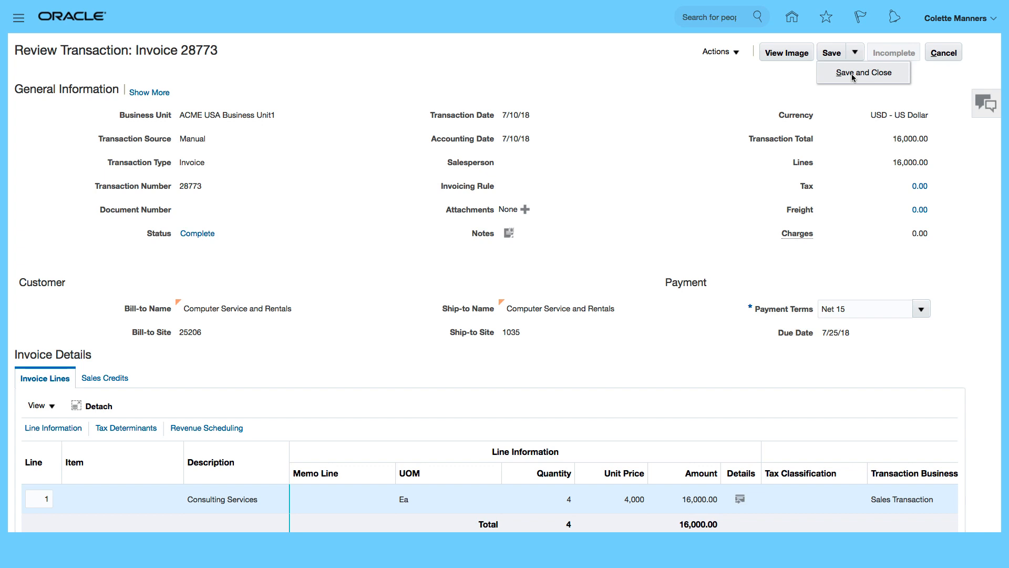
{"action": "left_click", "coordinate": [863, 73]}
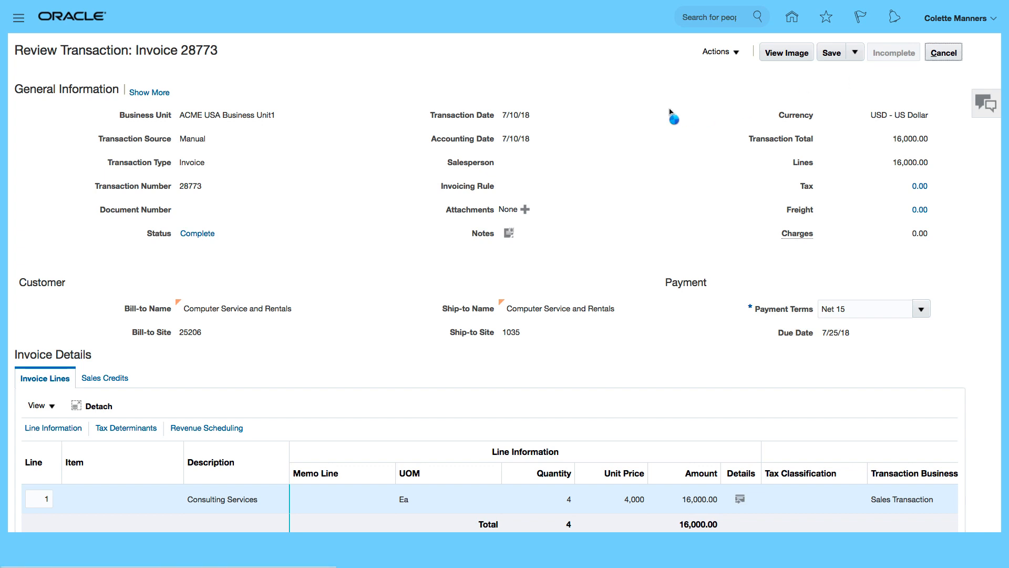